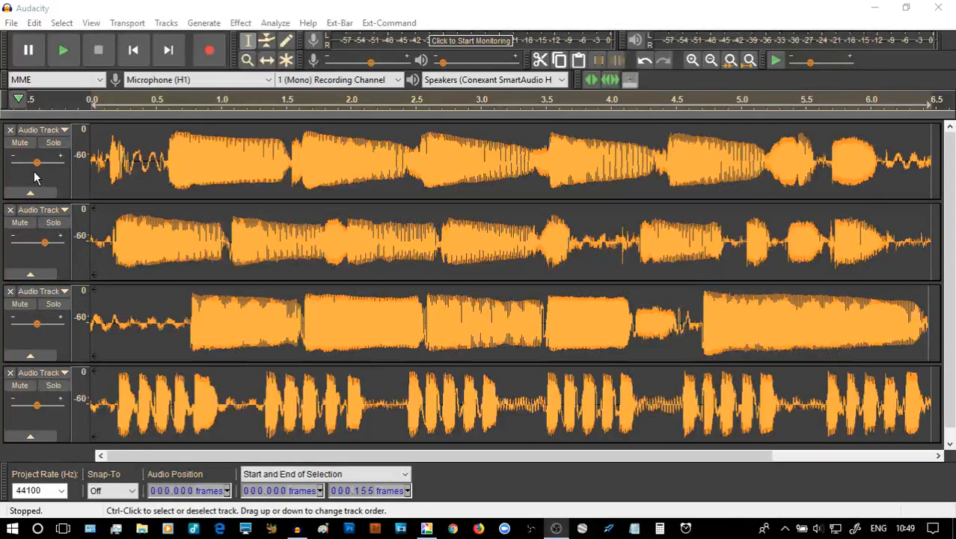
{"action": "mouse_move", "coordinate": [36, 176]}
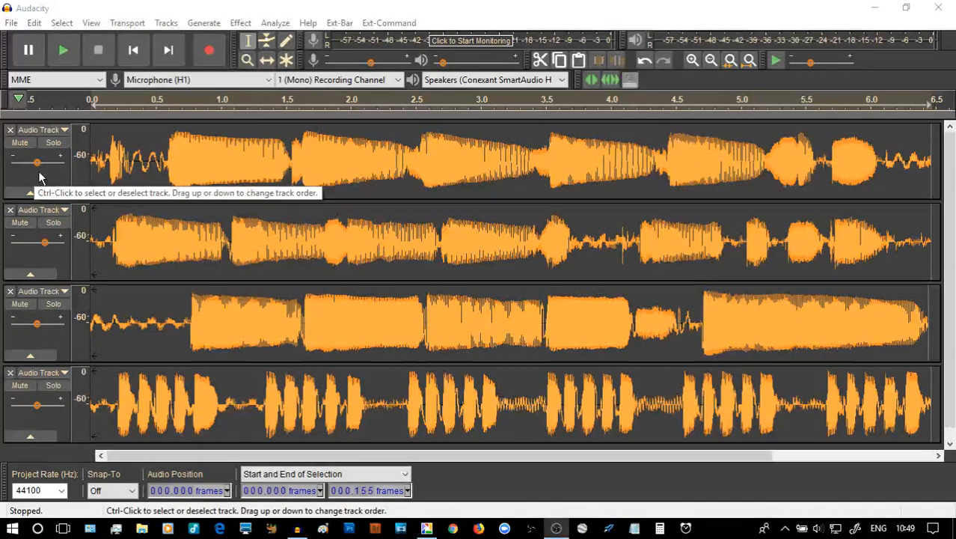
{"action": "mouse_move", "coordinate": [33, 134]}
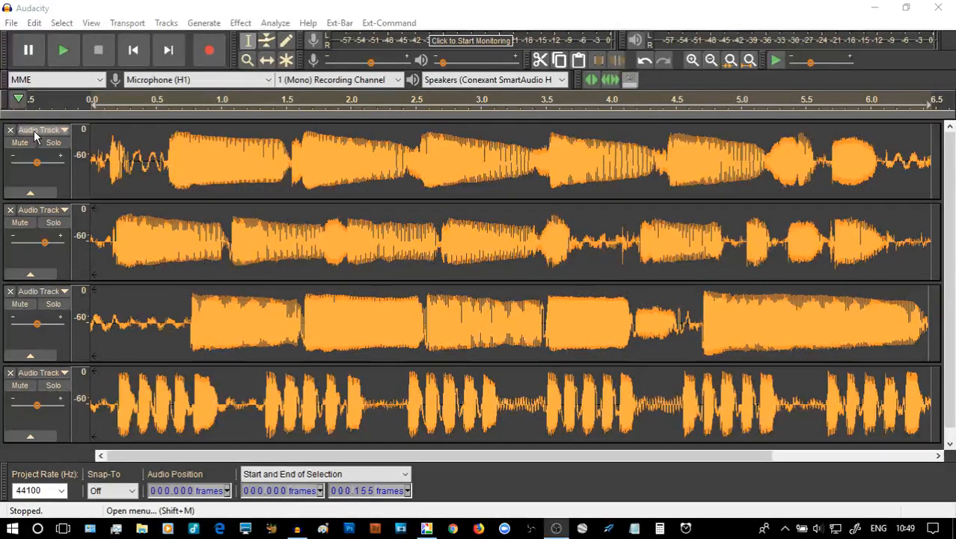
Inspect the first track's dropdown menu and dismiss it, leaving its orange waveform unchanged.
{"action": "left_click", "coordinate": [40, 129]}
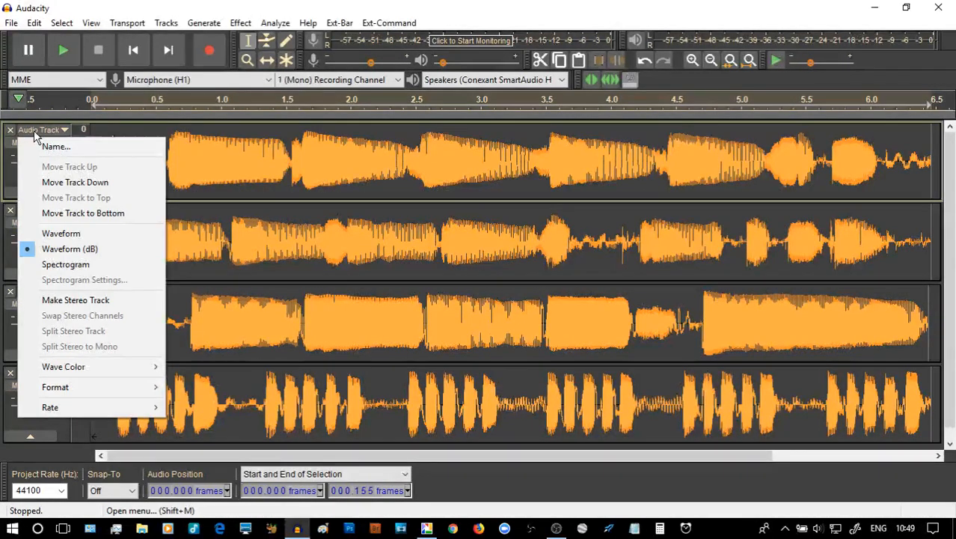
{"action": "mouse_move", "coordinate": [69, 248]}
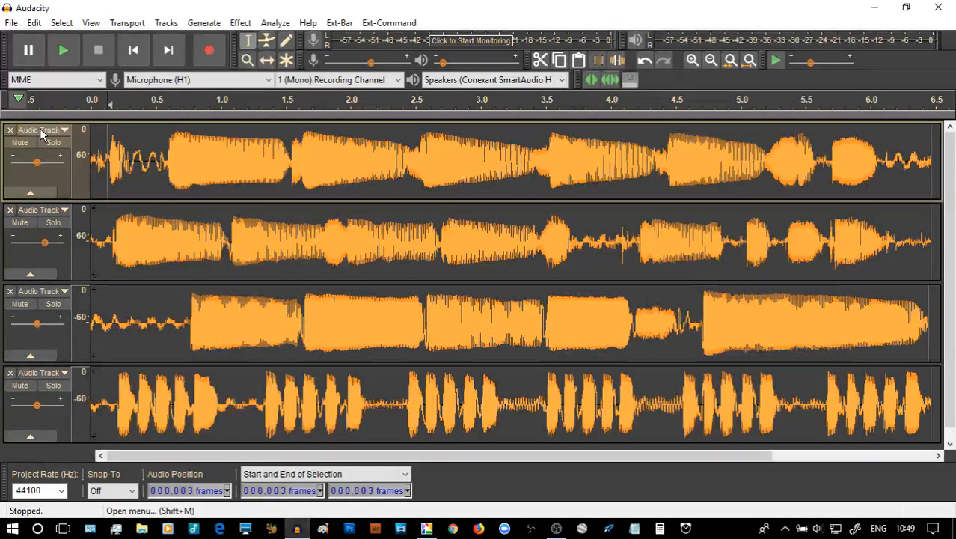
{"action": "left_click", "coordinate": [37, 129]}
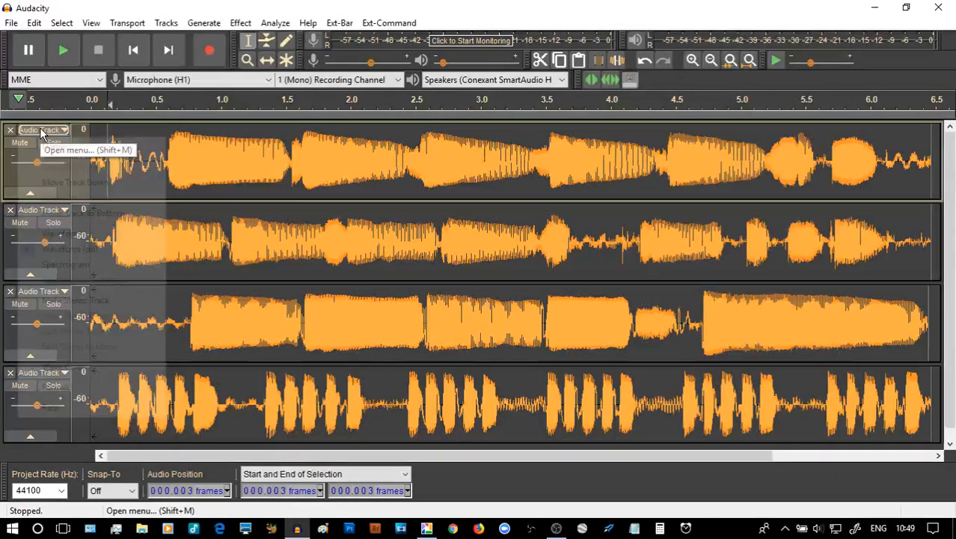
{"action": "left_click", "coordinate": [42, 128]}
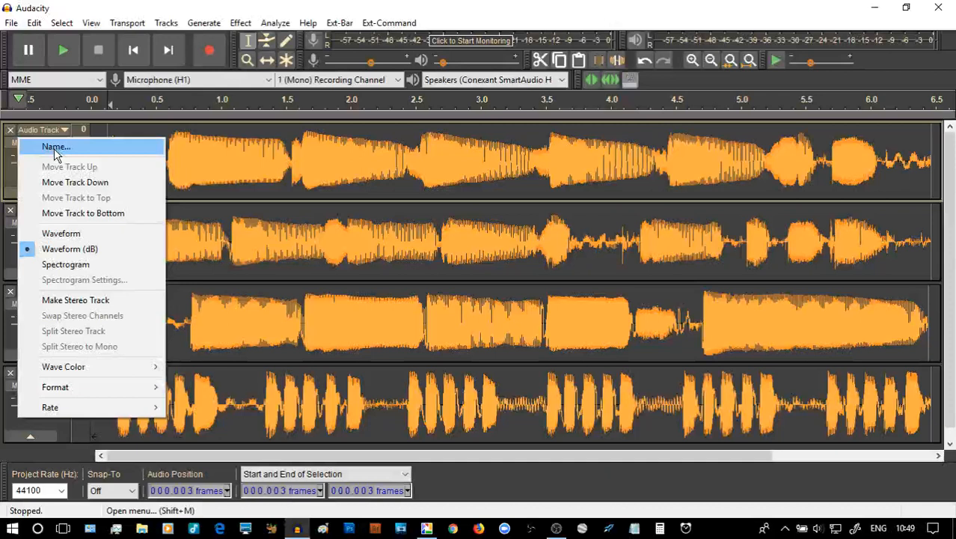
{"action": "mouse_move", "coordinate": [12, 187]}
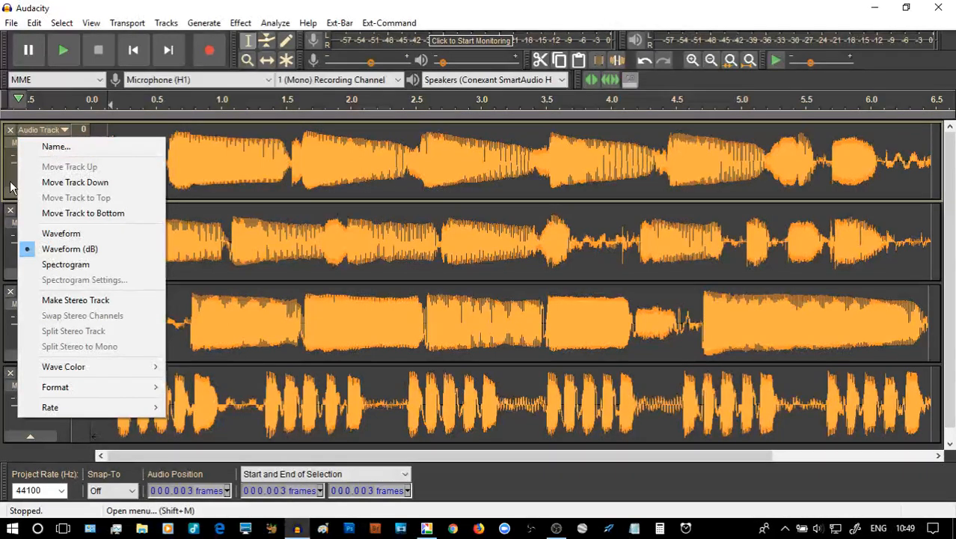
{"action": "left_click", "coordinate": [59, 233]}
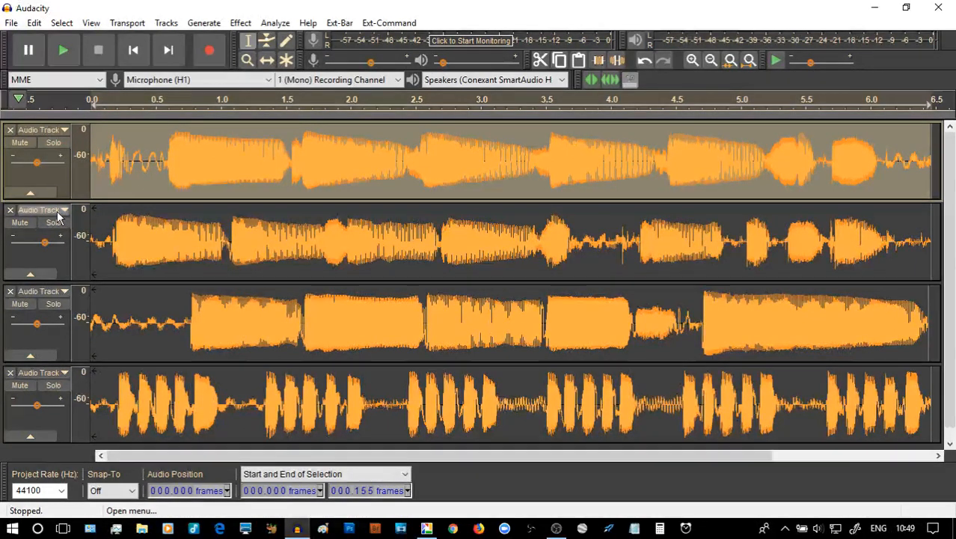
Set track 2's Wave Color to Instrument 2 (red) and track 3's to Instrument 3 (green).
{"action": "left_click", "coordinate": [63, 209]}
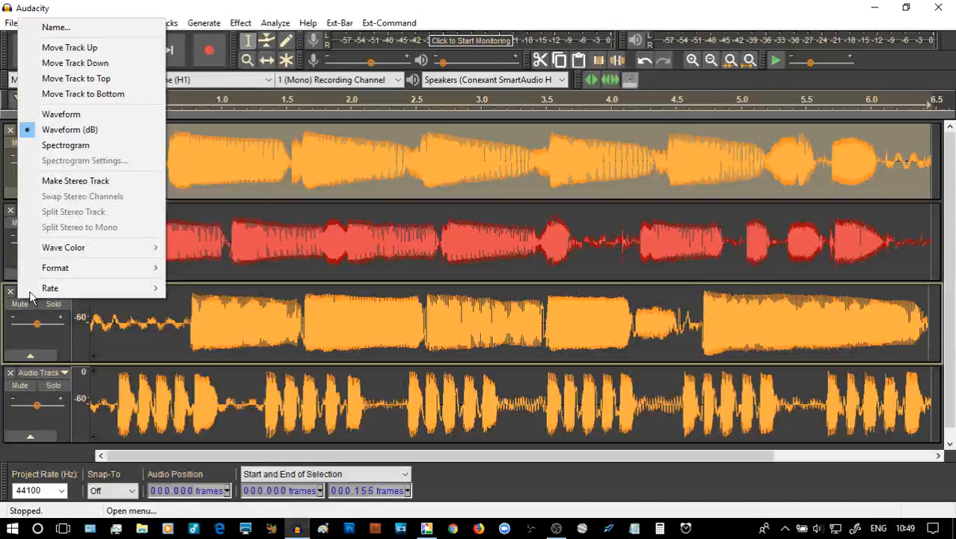
{"action": "left_click", "coordinate": [63, 247]}
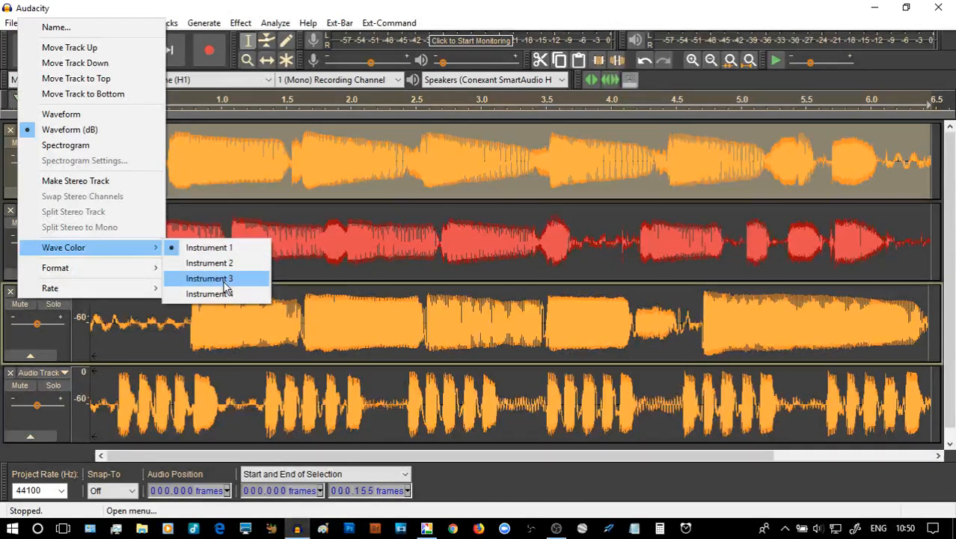
{"action": "left_click", "coordinate": [209, 278]}
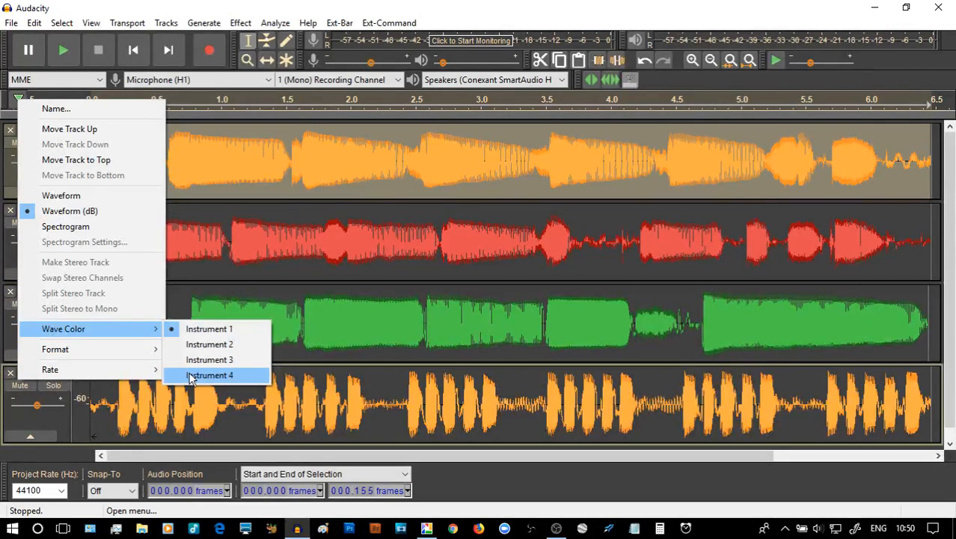
Set track 4's Wave Color to Instrument 4, making its waveform grey.
{"action": "left_click", "coordinate": [209, 374]}
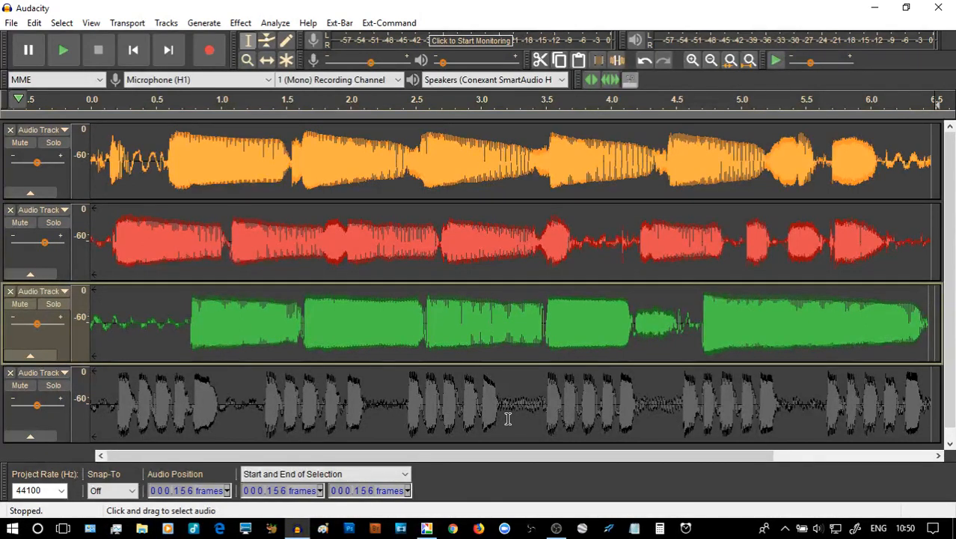
{"action": "mouse_move", "coordinate": [422, 410]}
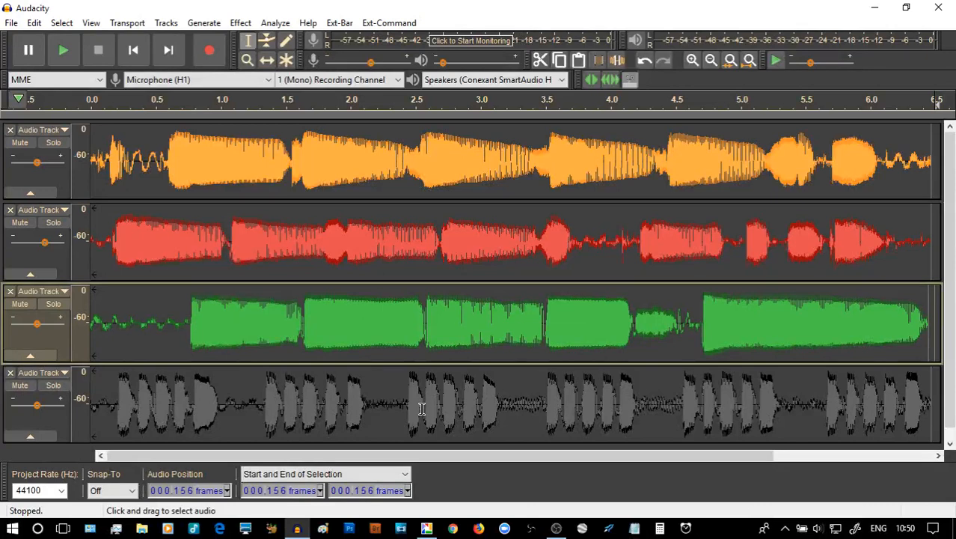